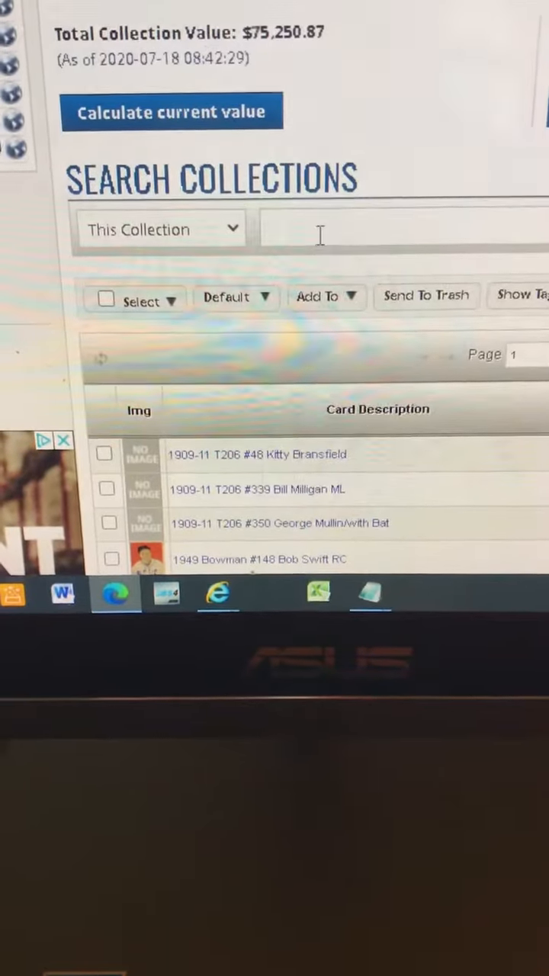
Search the collection for 'mike trout' to list only his cards
{"action": "type", "text": "m"}
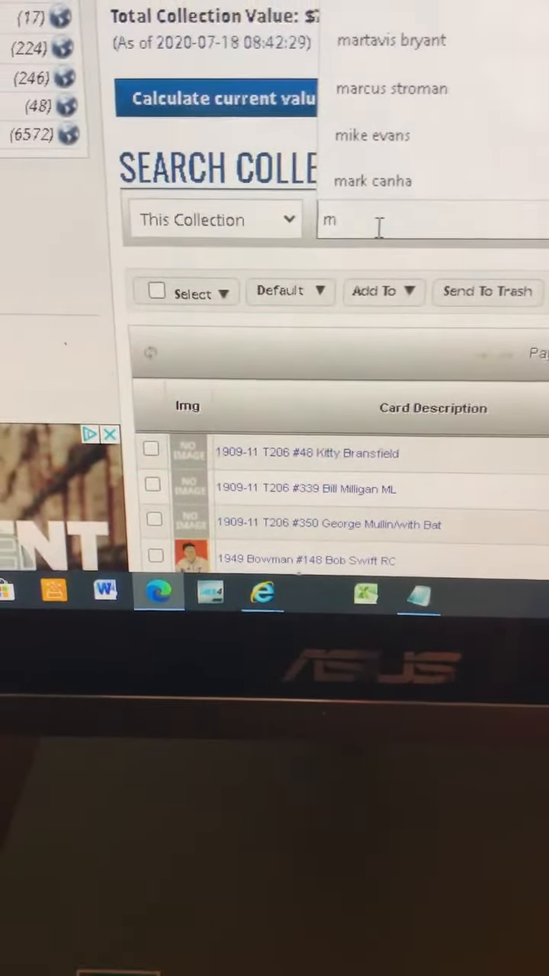
{"action": "type", "text": "ike trou"}
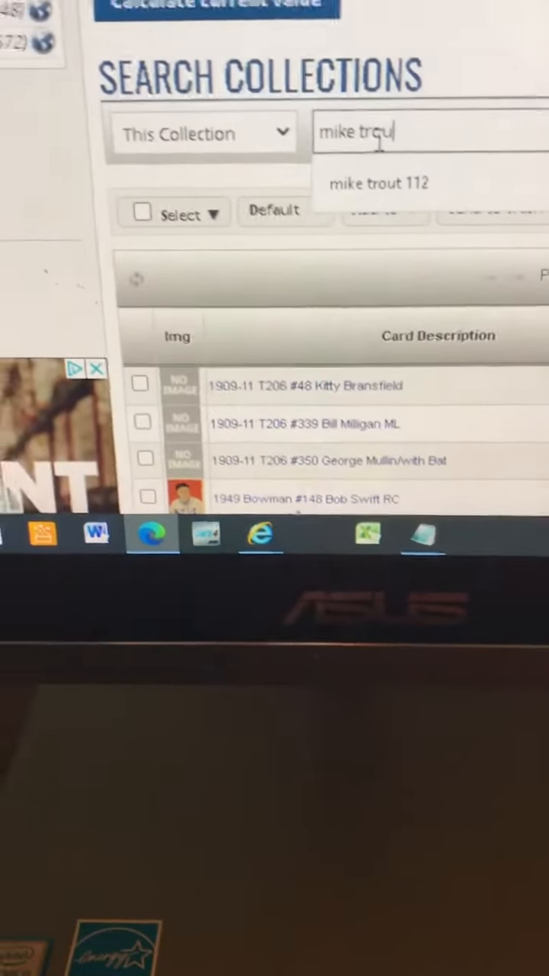
{"action": "key", "text": "Enter"}
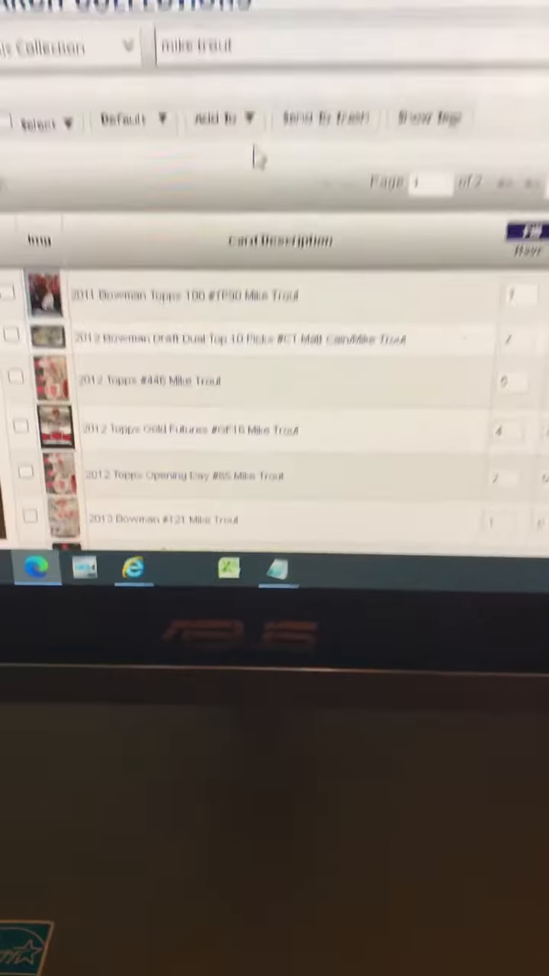
{"action": "scroll", "scroll_direction": "down", "scroll_amount": 3}
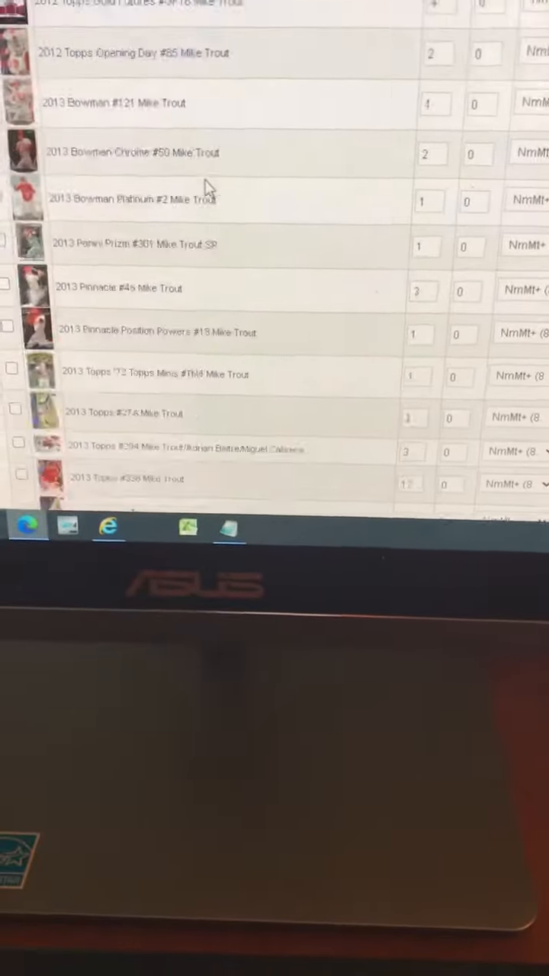
{"action": "scroll", "scroll_direction": "down", "scroll_amount": 3}
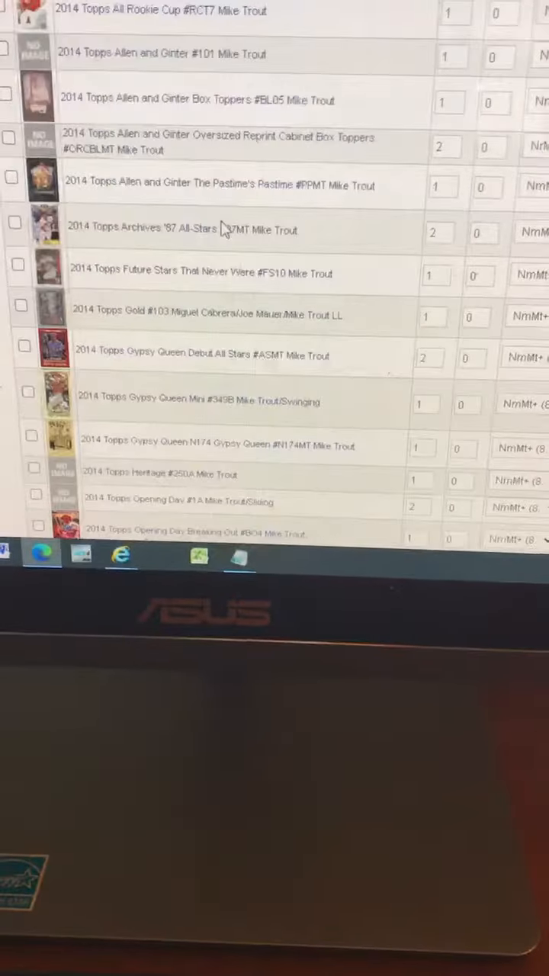
{"action": "scroll", "scroll_direction": "down", "scroll_amount": 3}
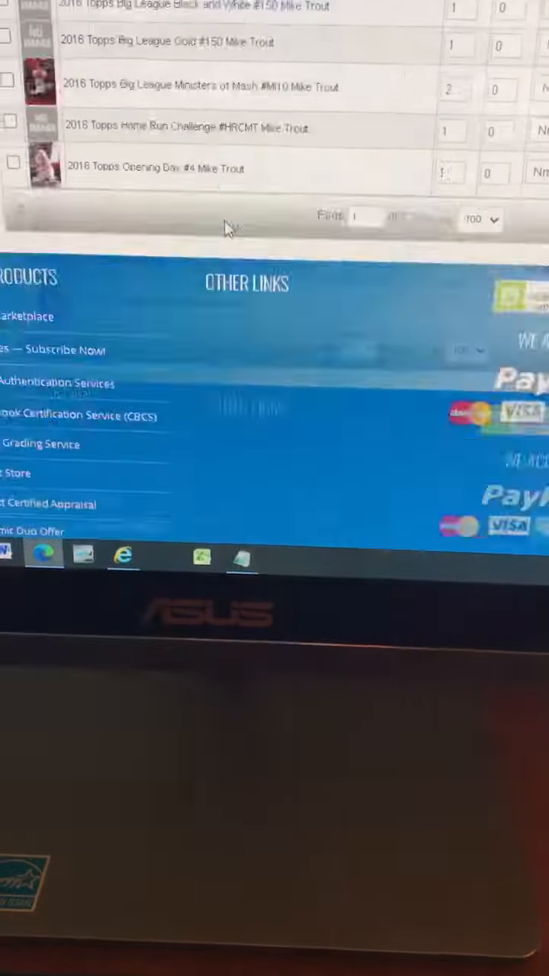
{"action": "scroll", "scroll_direction": "down", "scroll_amount": 3}
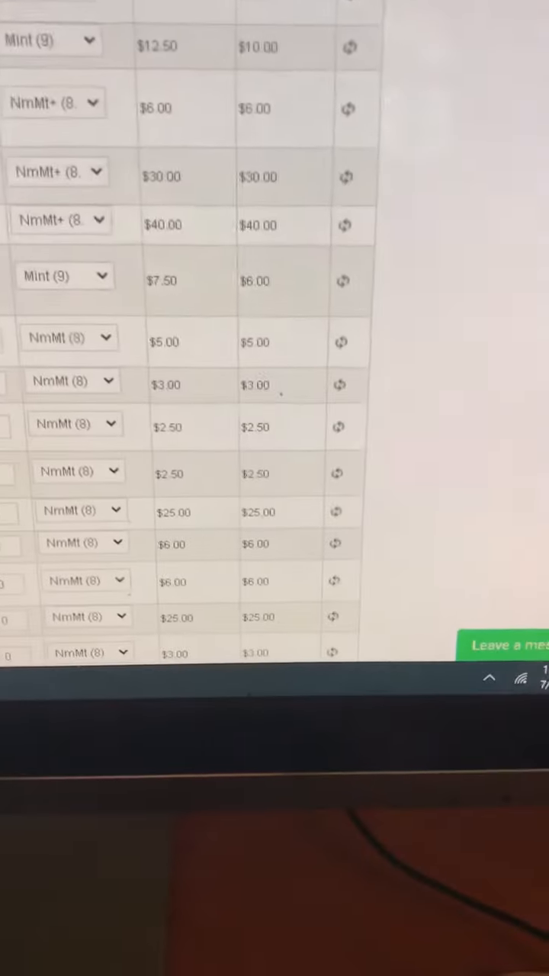
{"action": "scroll", "scroll_direction": "down", "scroll_amount": 3}
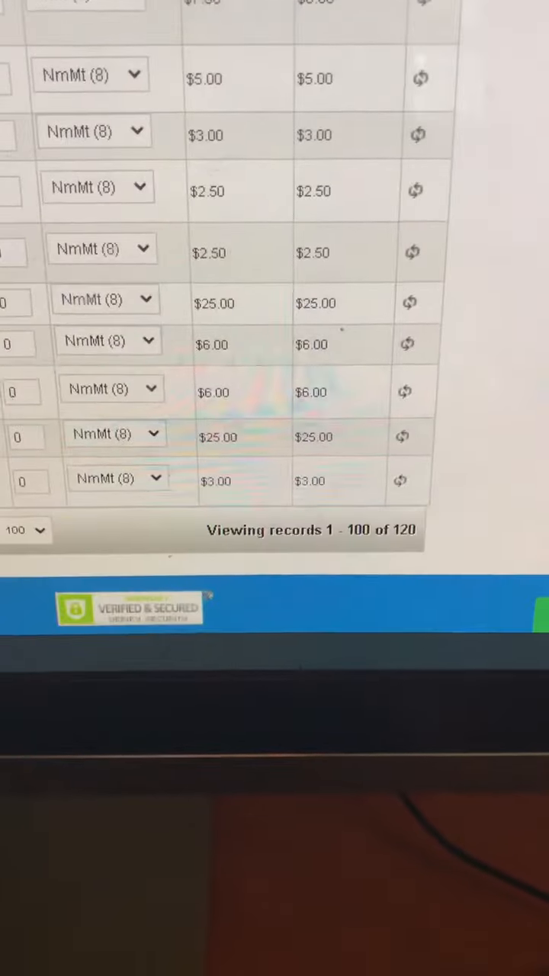
{"action": "scroll", "scroll_direction": "down", "scroll_amount": 3}
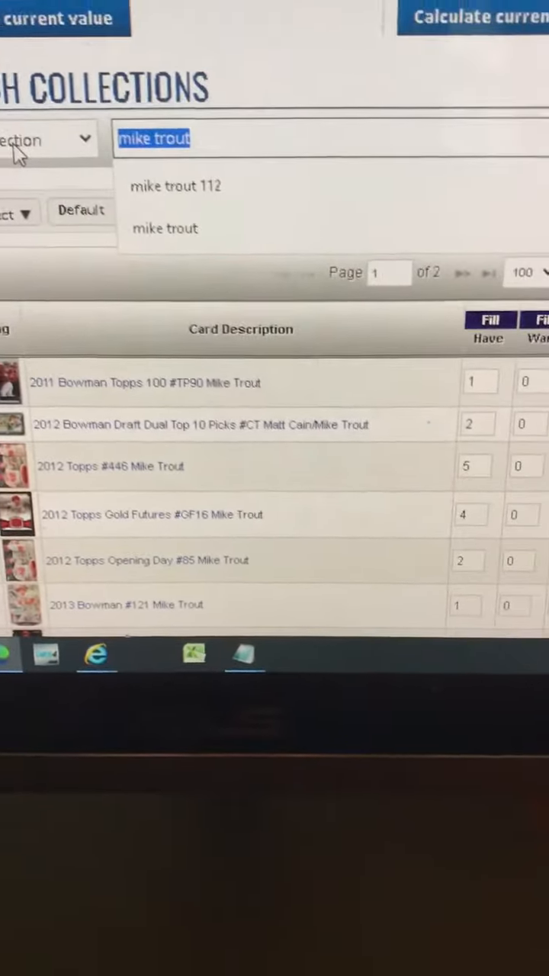
Search for 'cam newton' via the suggestions and browse his listed cards
{"action": "type", "text": "ca"}
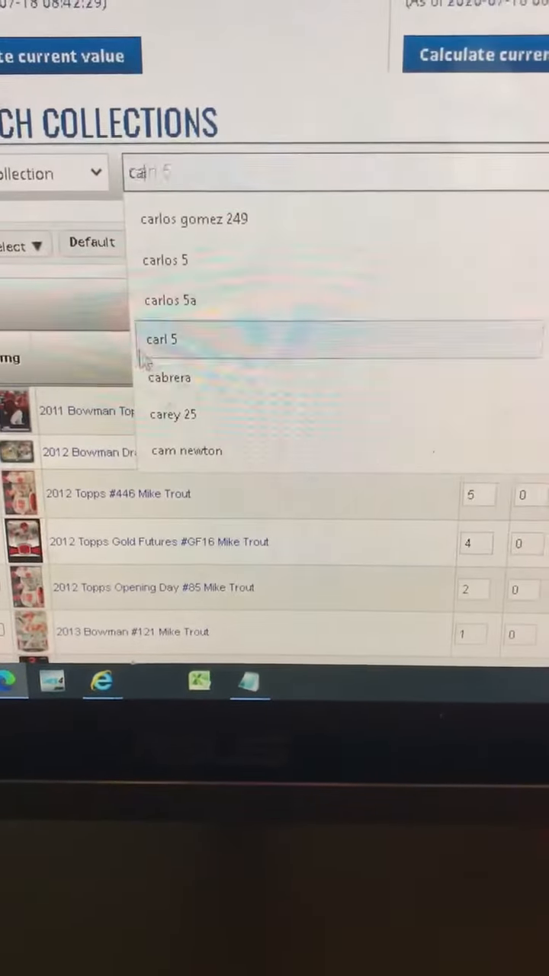
{"action": "left_click", "coordinate": [186, 452]}
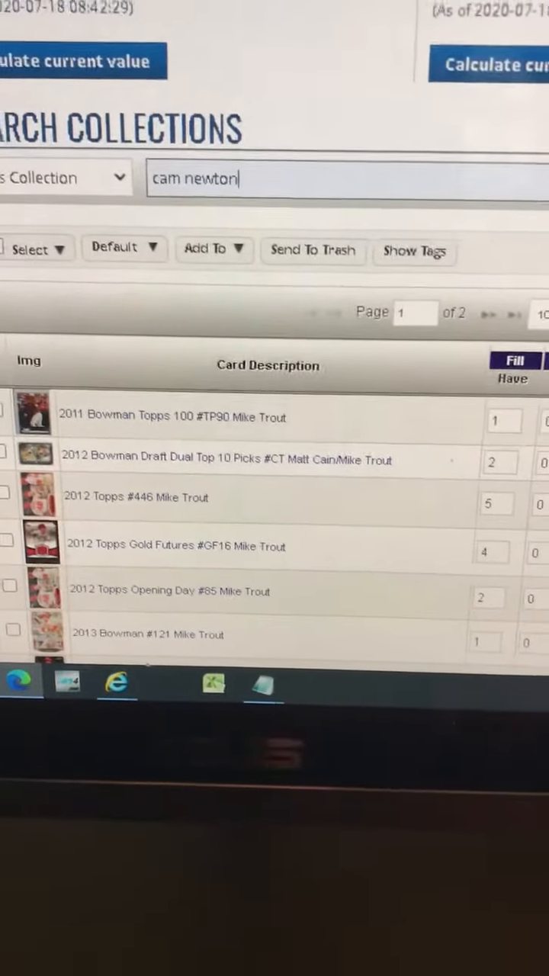
{"action": "scroll", "scroll_direction": "down", "scroll_amount": 3}
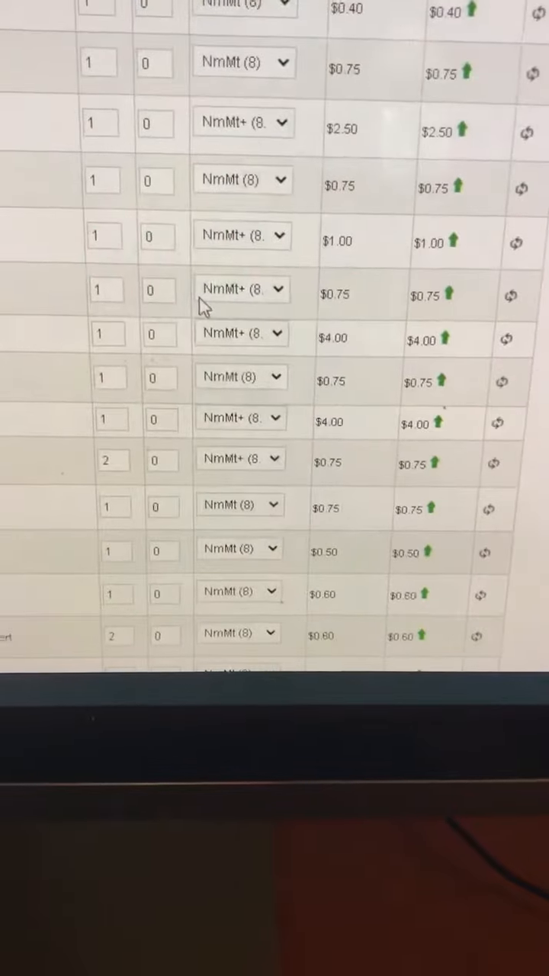
{"action": "scroll", "scroll_direction": "down", "scroll_amount": 3}
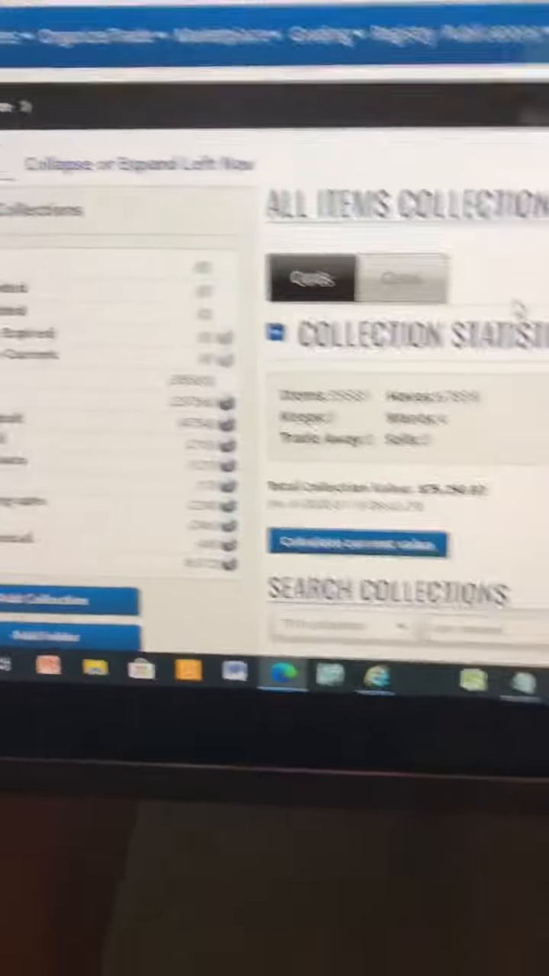
Review the Cam Newton results and statistics, then the Your Collections item counts
{"action": "type", "text": "cam newton"}
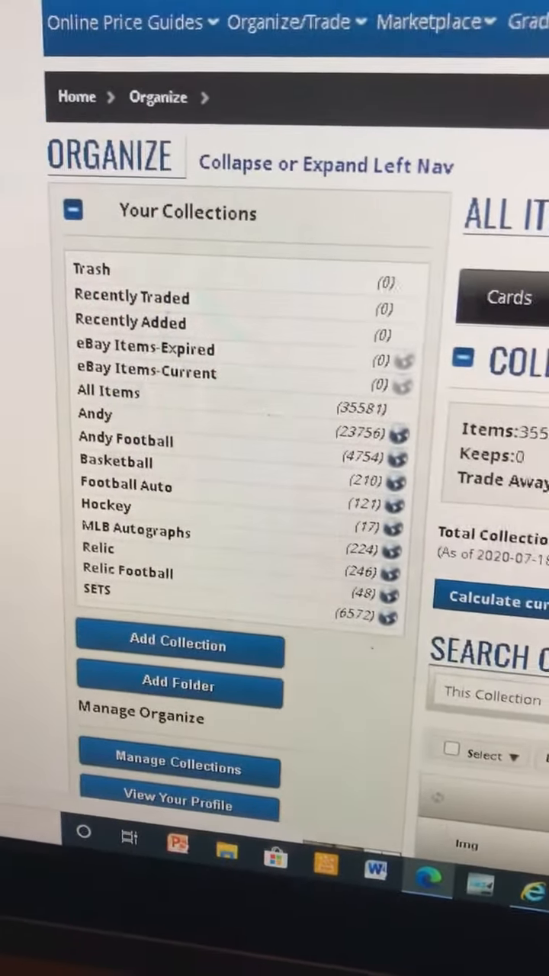
{"action": "scroll", "scroll_direction": "down", "scroll_amount": 3}
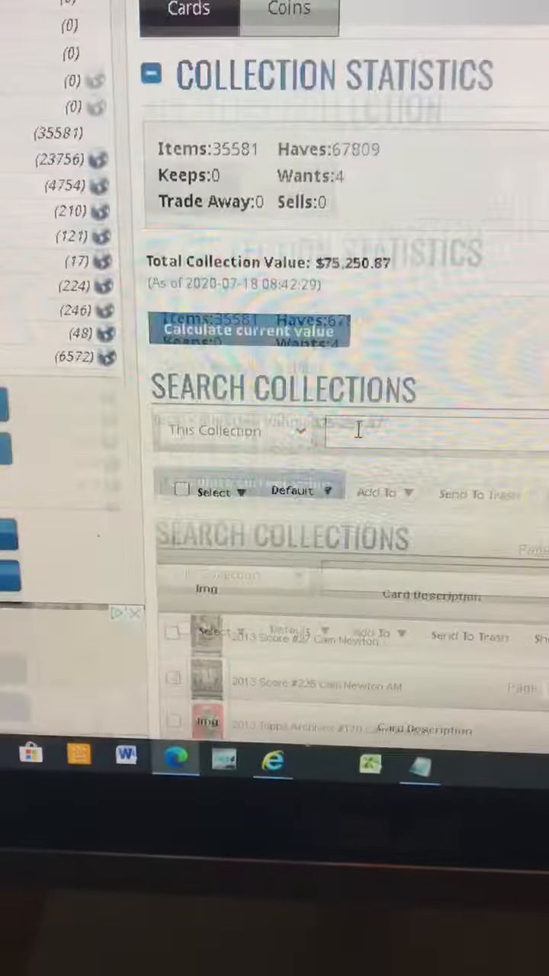
{"action": "scroll", "scroll_direction": "down", "scroll_amount": 3}
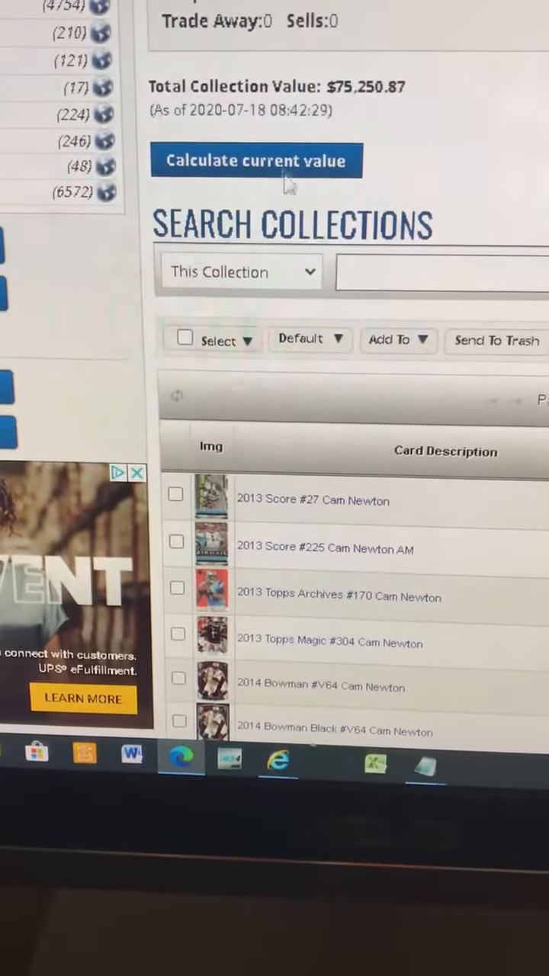
{"action": "left_click", "coordinate": [256, 160]}
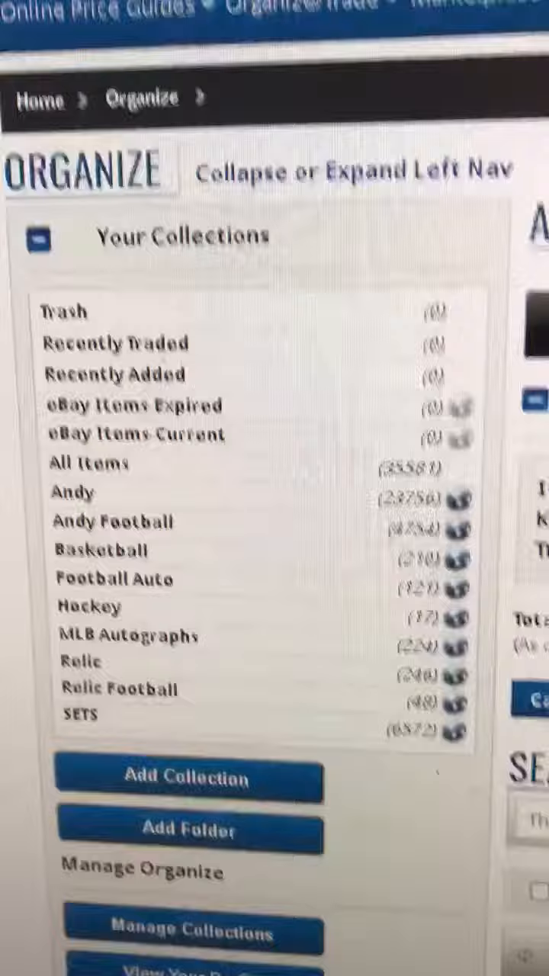
{"action": "scroll", "scroll_direction": "down", "scroll_amount": 3}
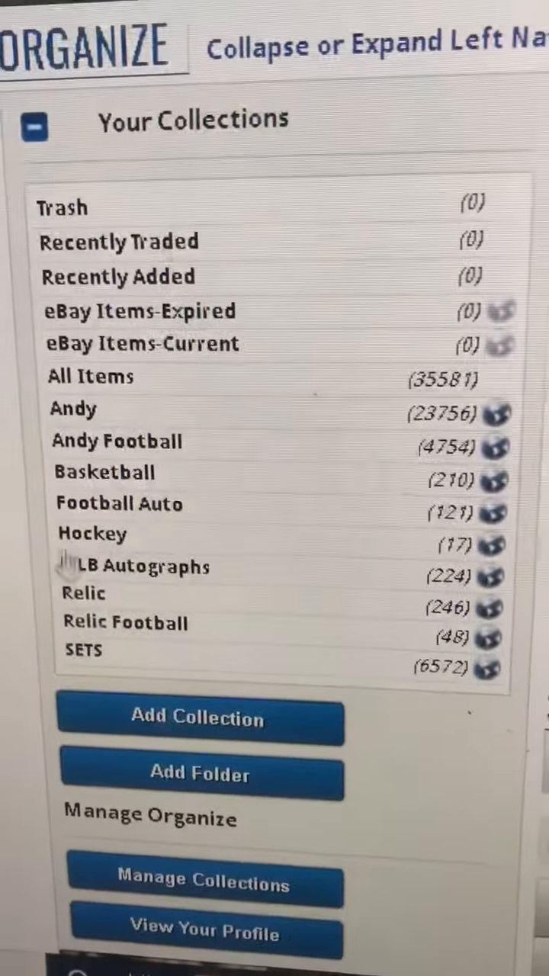